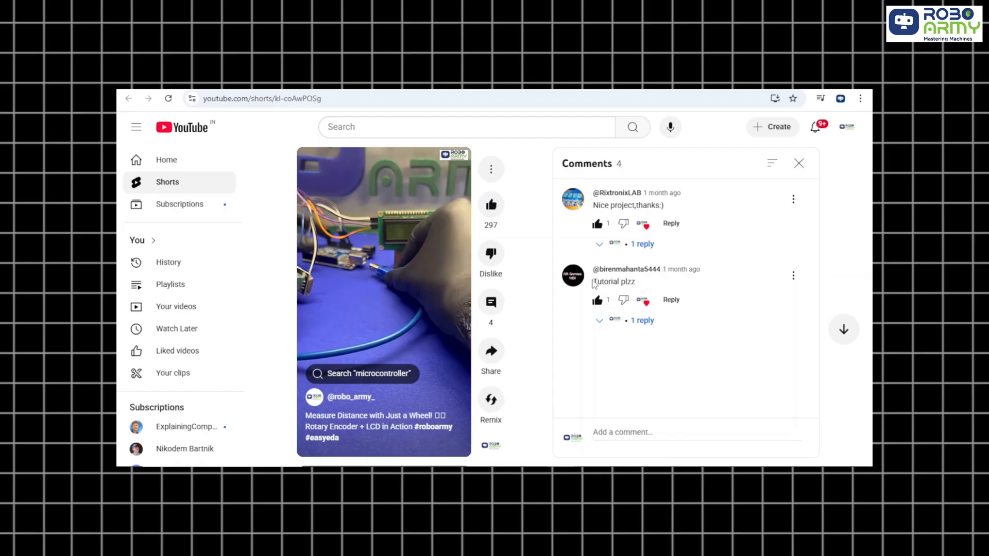
- Review the sketch, highlighting the two library include lines, then deselecting and scrolling down
double_click(612, 281)
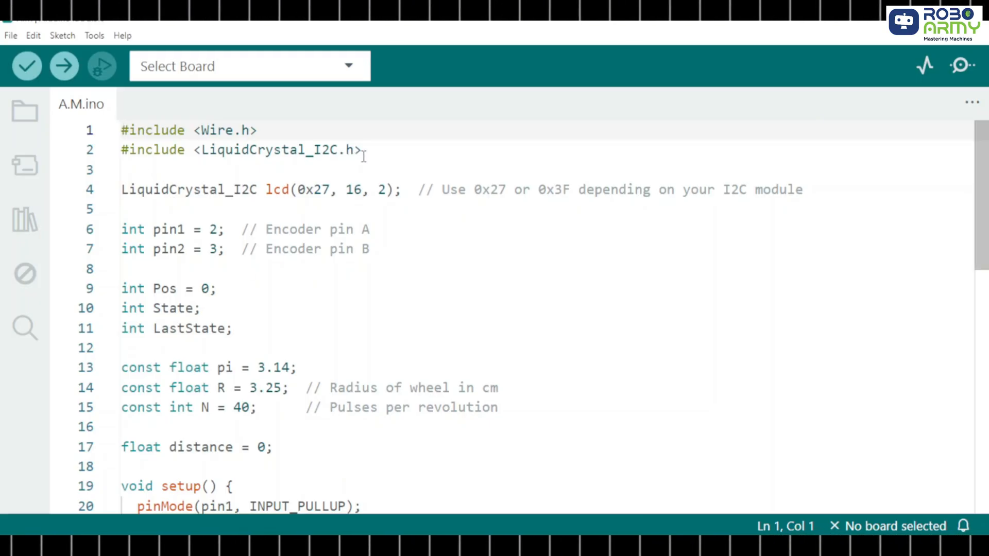
drag(122, 130, 363, 150)
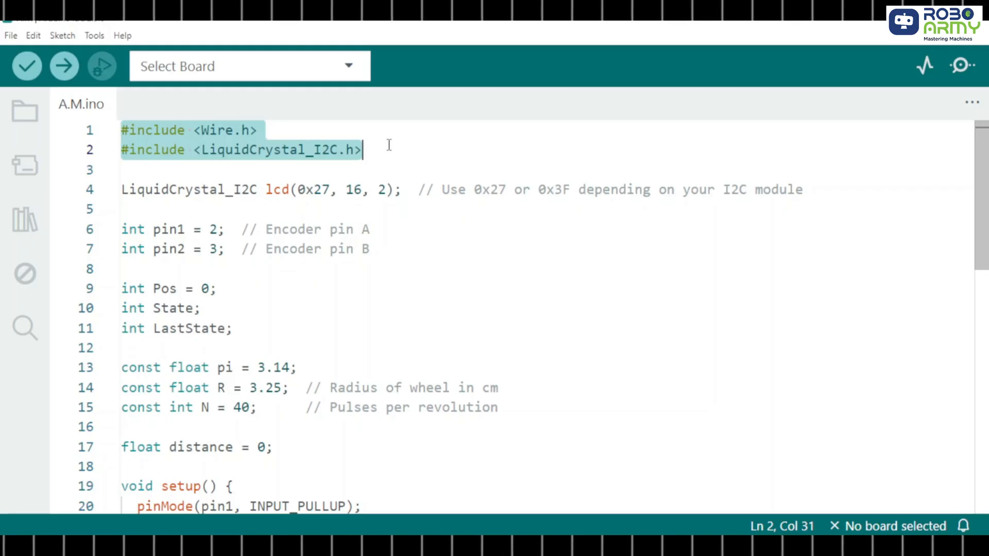
click(183, 189)
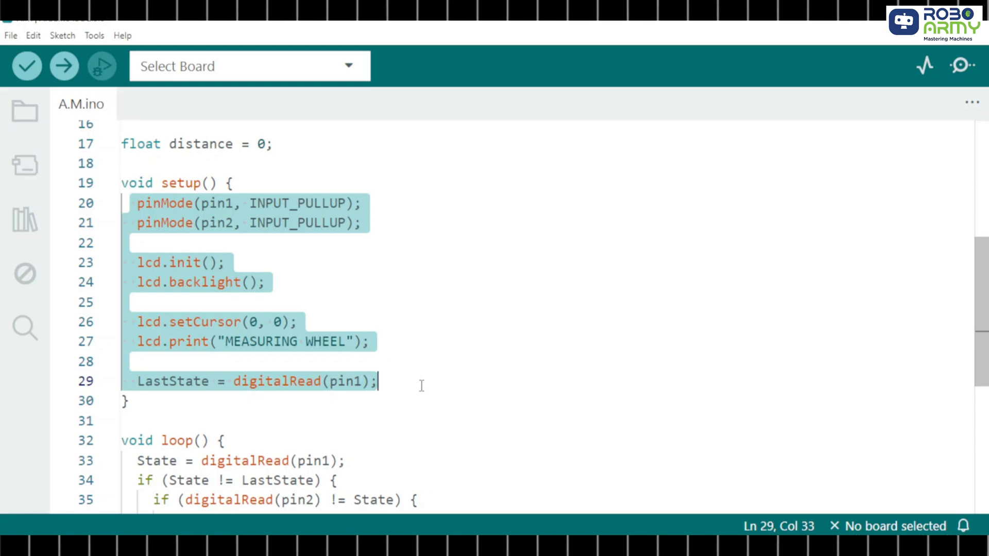
scroll(down, 3)
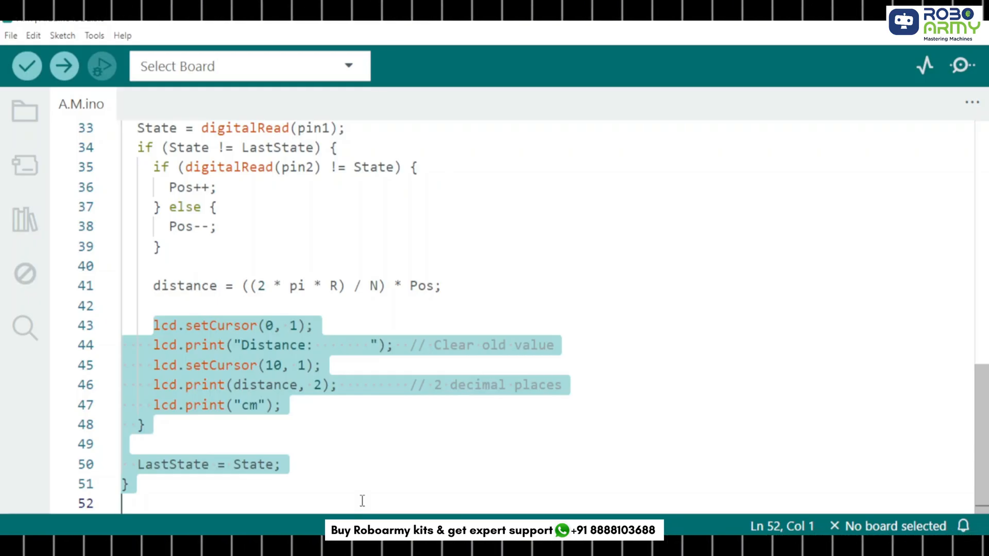
- Target Arduino Uno on COM10 and start uploading the sketch
click(249, 65)
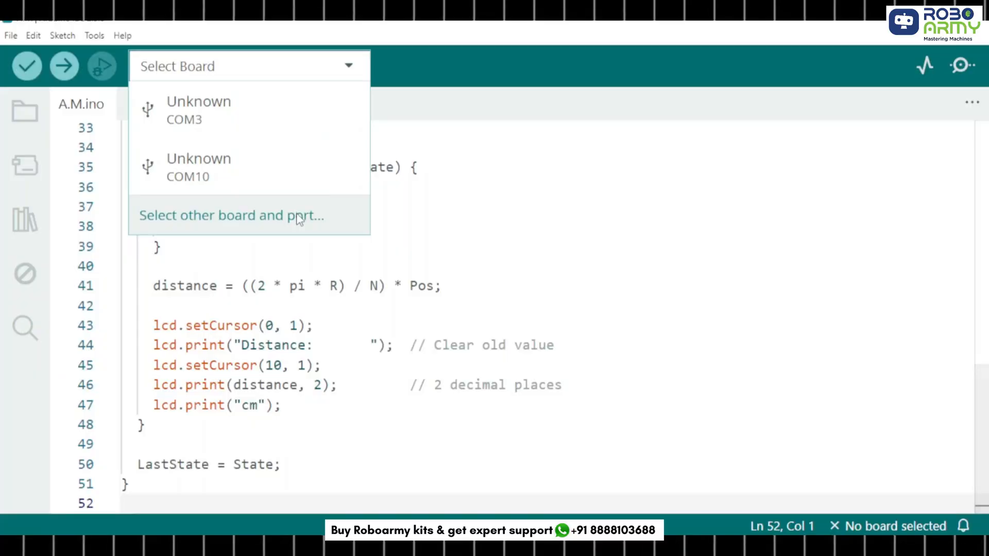
click(228, 215)
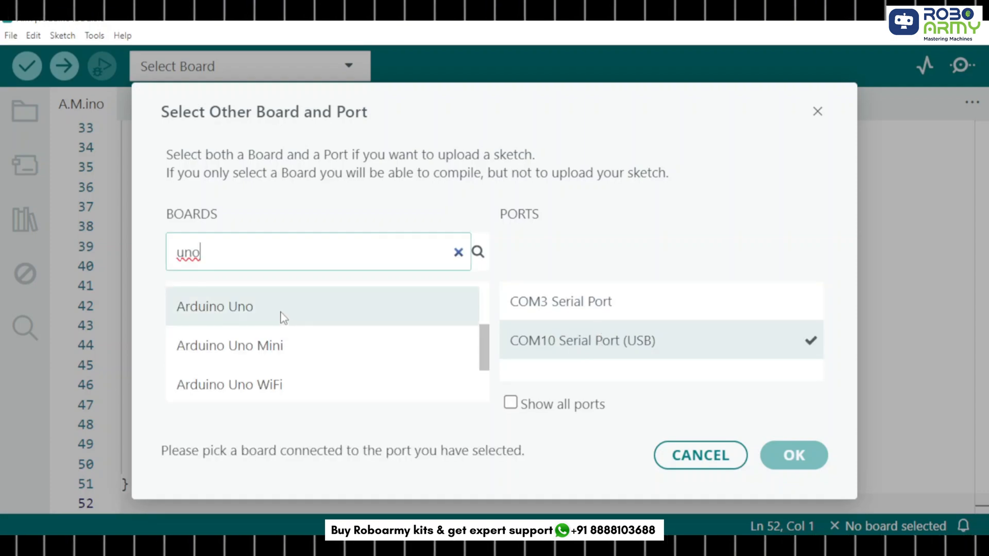
click(792, 455)
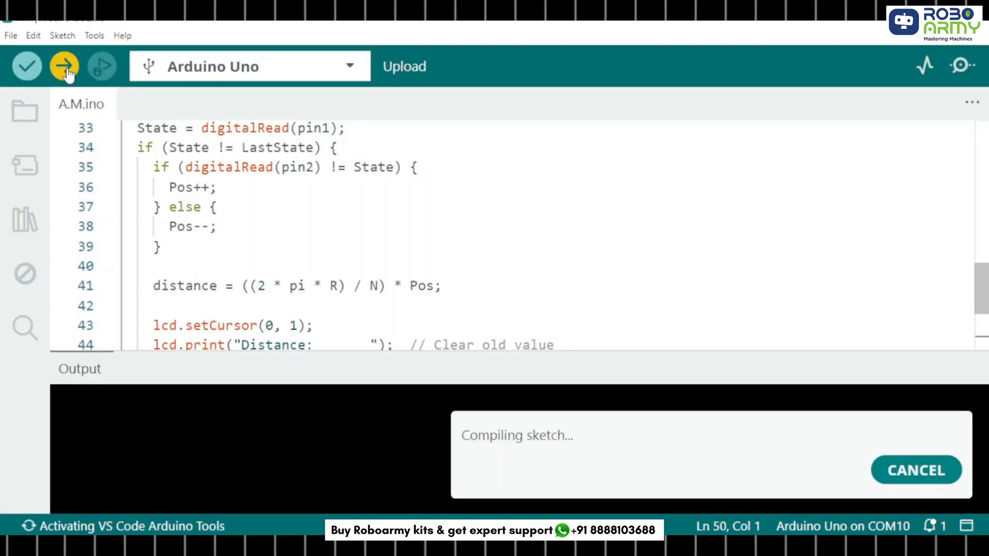